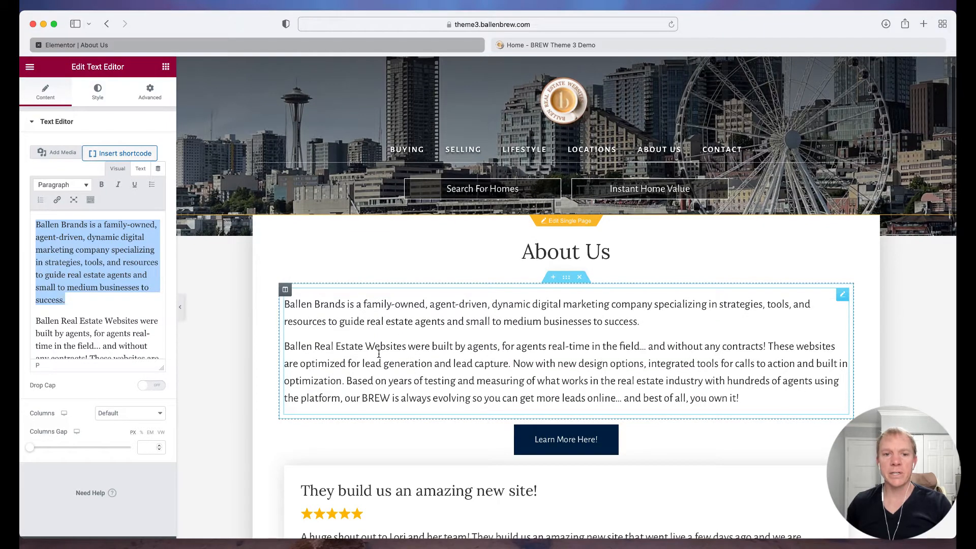
mouse_move(398, 340)
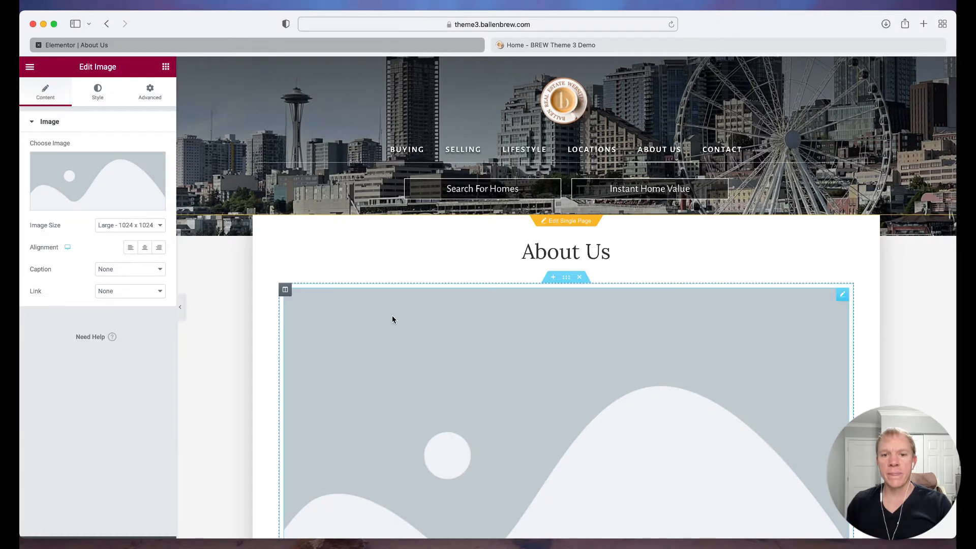
mouse_move(112, 187)
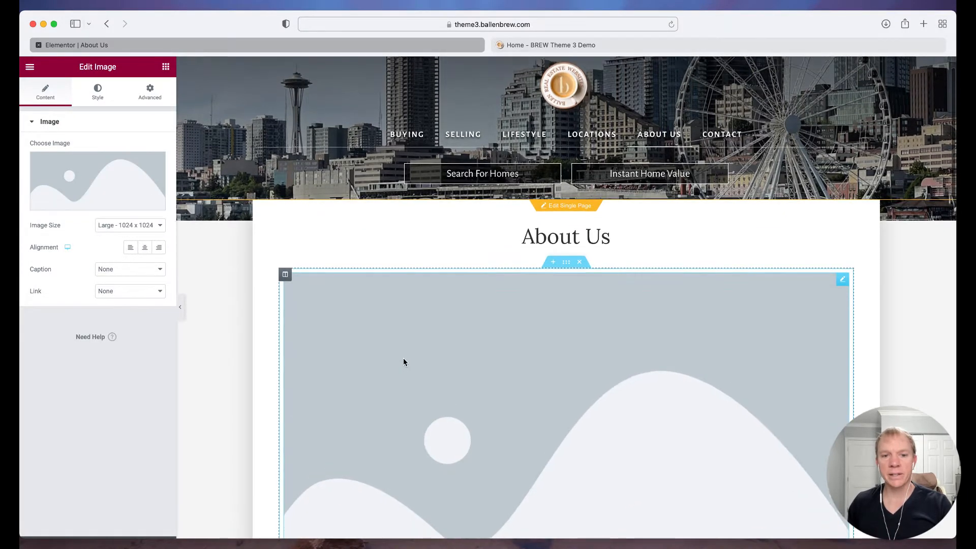
Step: Set the image widget's picture to the three-person team photo from the Media Library
scroll(down, 3)
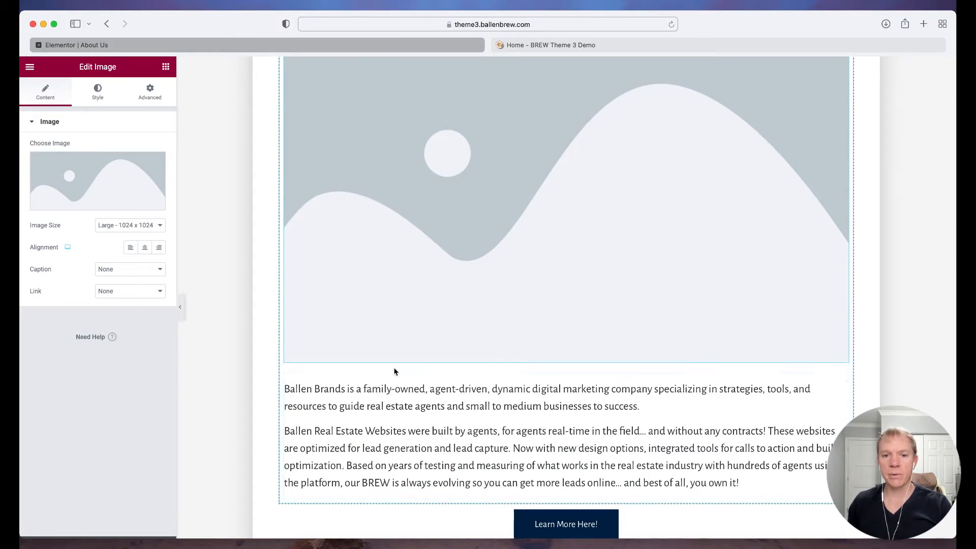
mouse_move(402, 325)
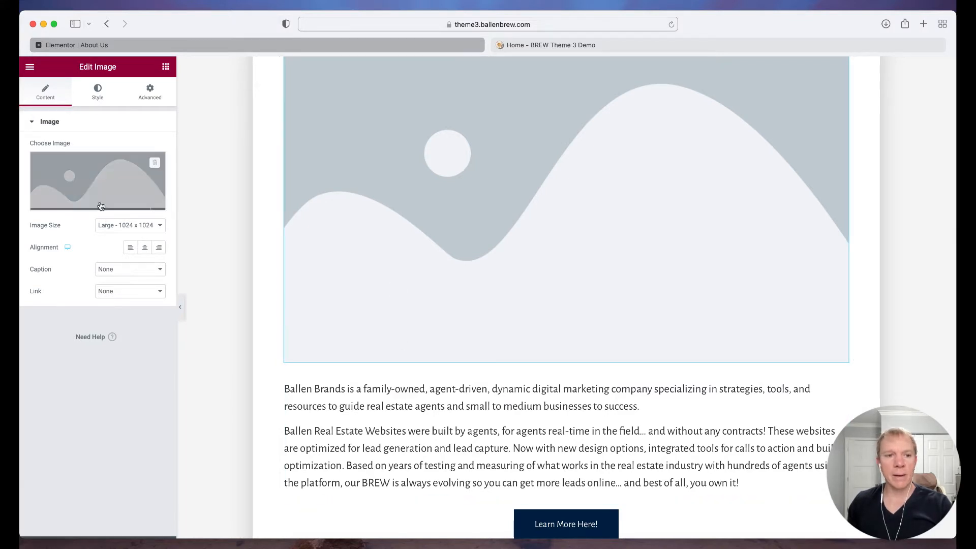
click(97, 181)
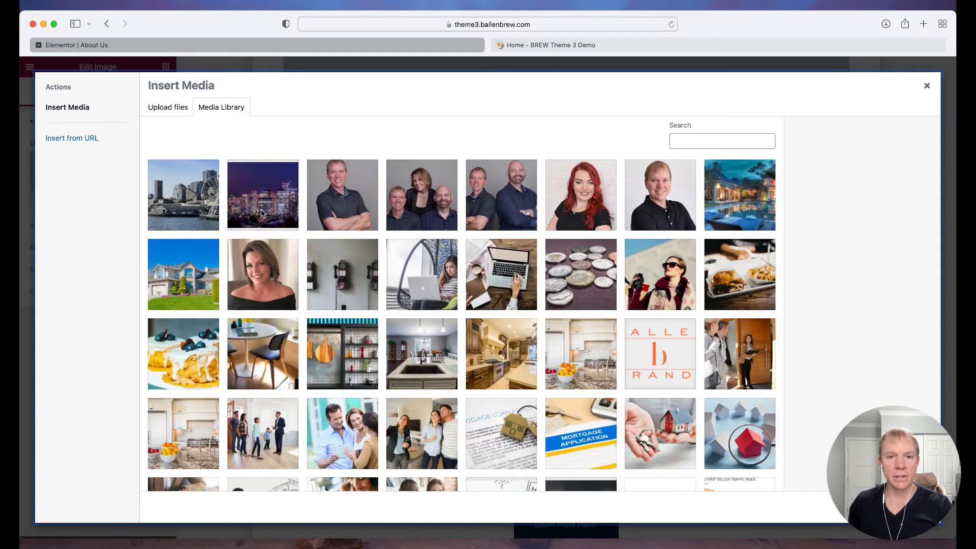
click(420, 195)
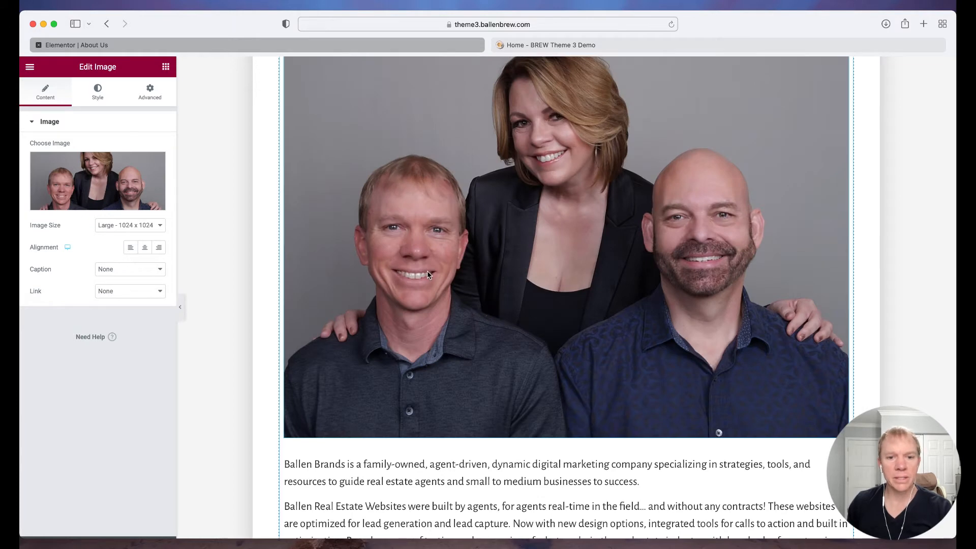
Step: Give the team photo Medium 300 x 300 size and left alignment
click(130, 224)
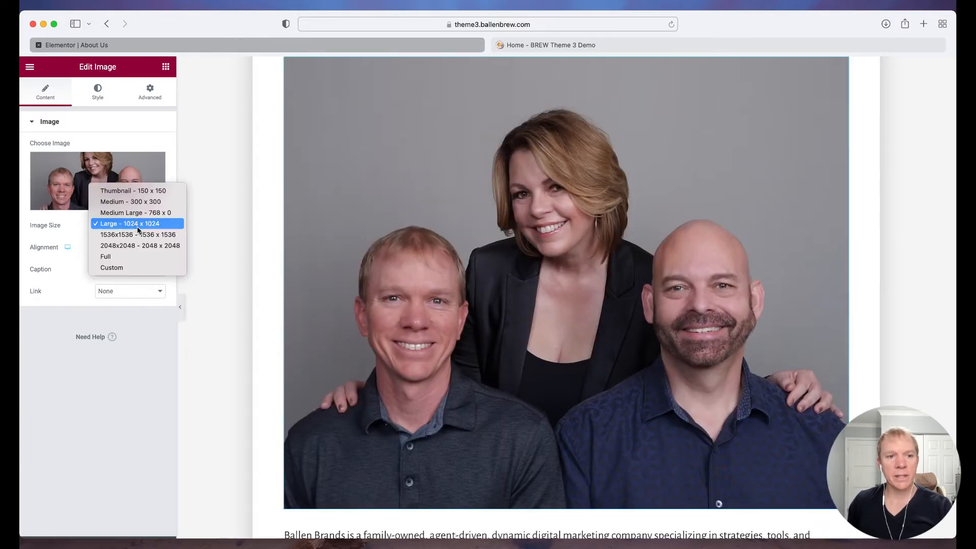
click(130, 202)
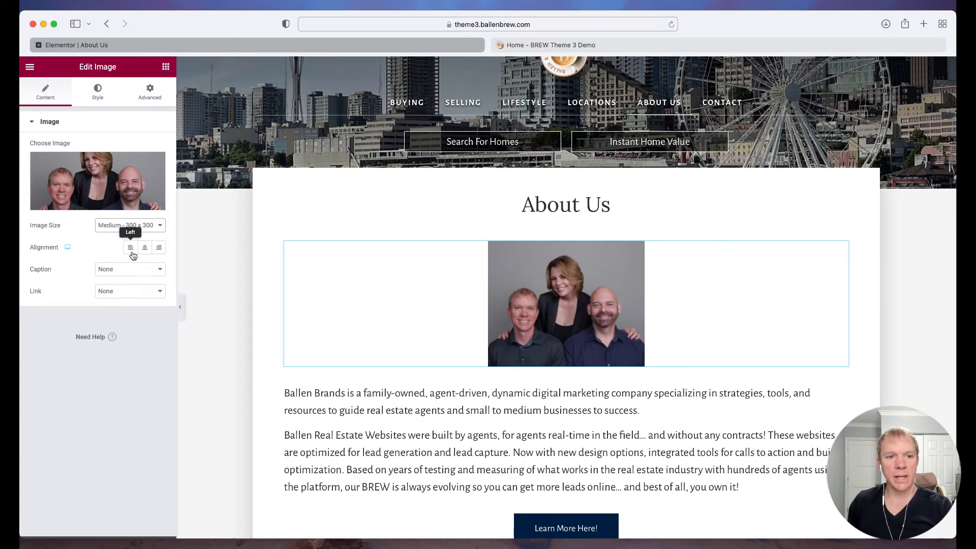
click(130, 247)
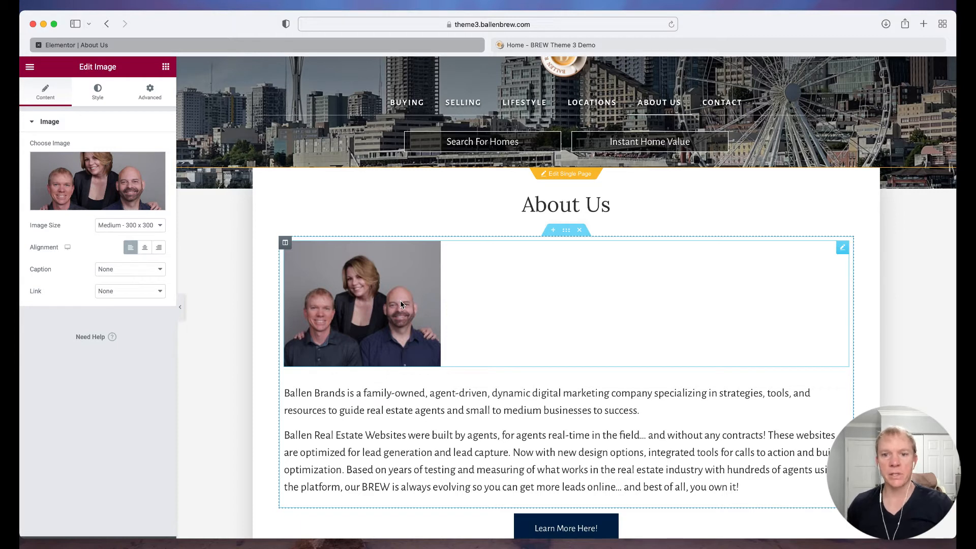
mouse_move(404, 299)
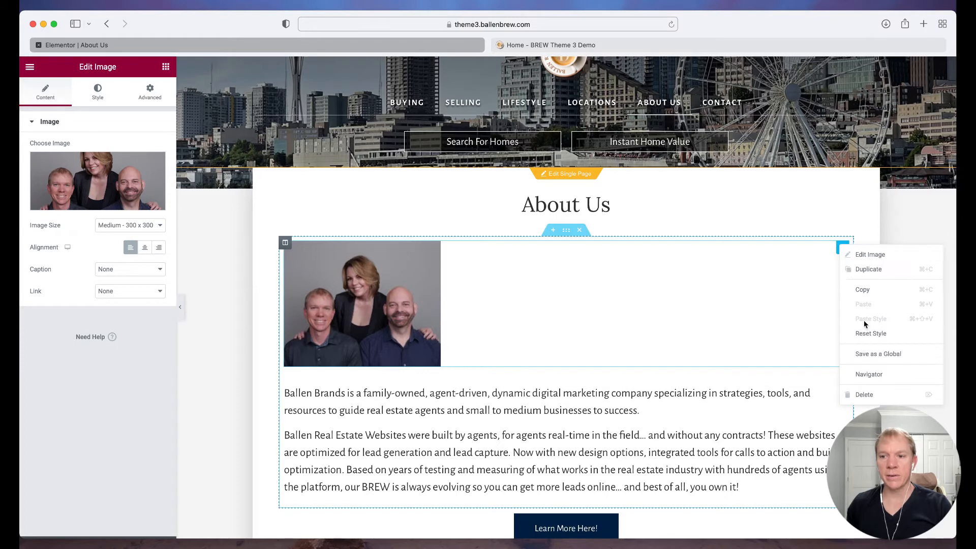
mouse_move(871, 398)
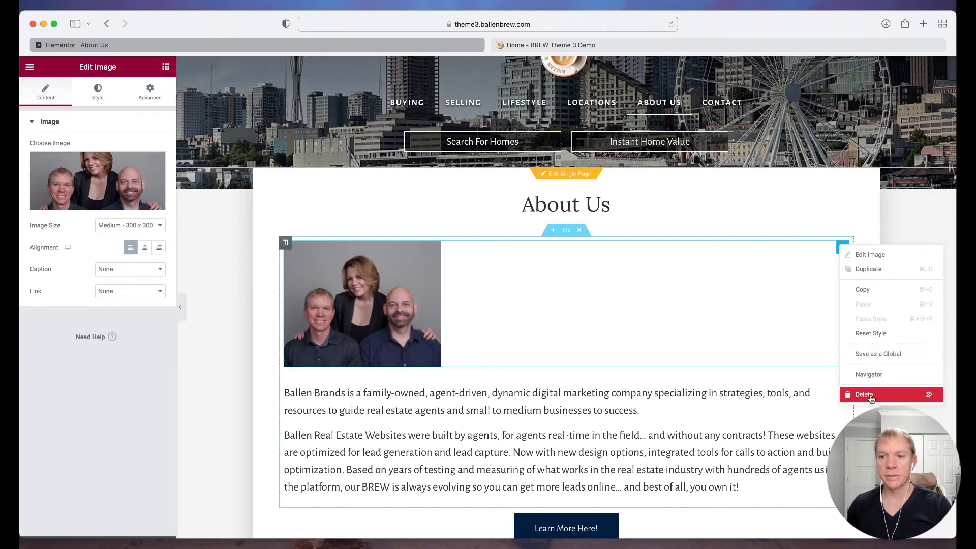
Step: Delete the standalone image widget and place the cursor before the first paragraph
click(864, 394)
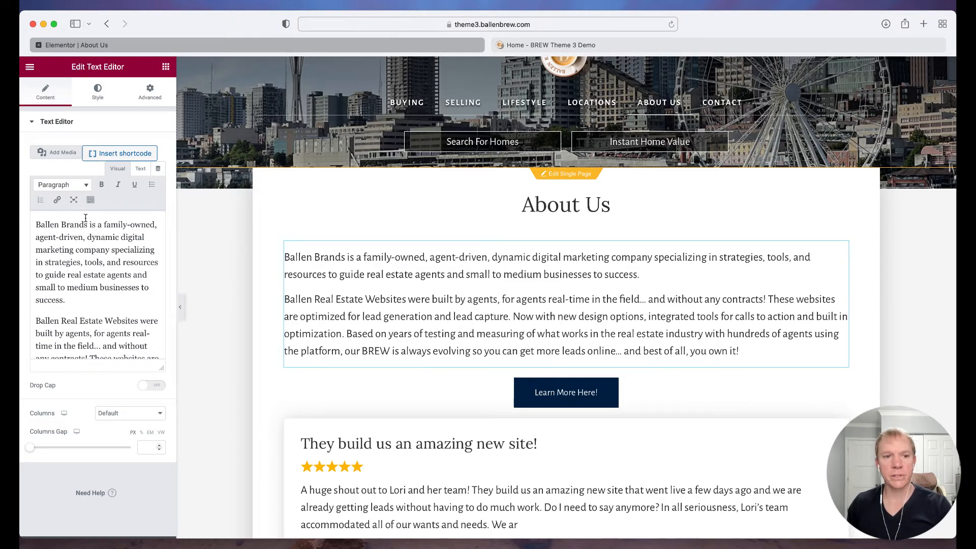
click(581, 269)
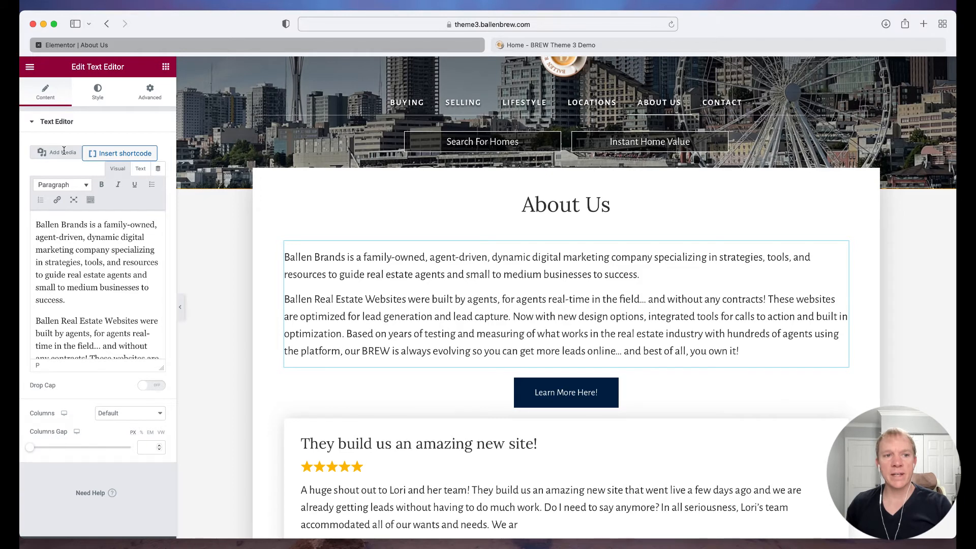
Step: Insert the team photo inline at the start of the first paragraph via Add Media
click(60, 153)
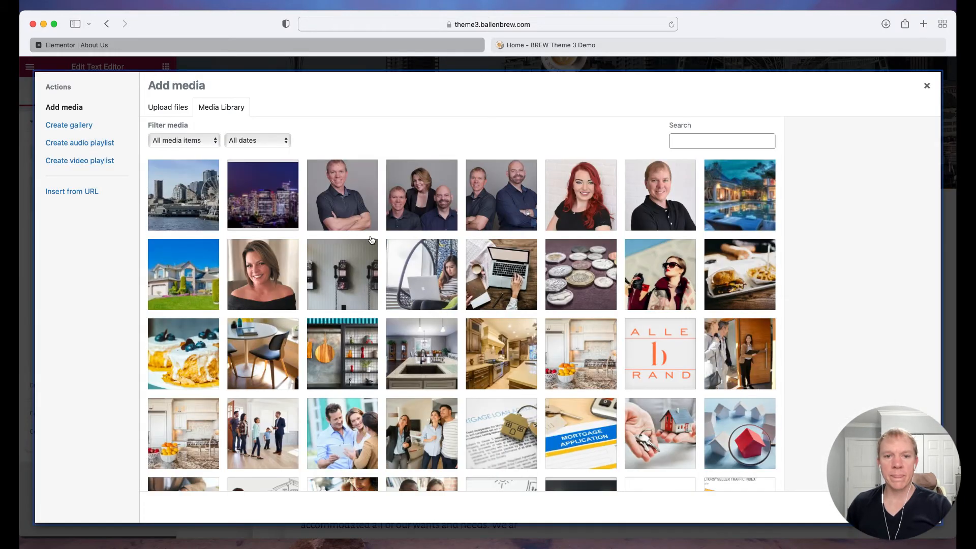
click(421, 194)
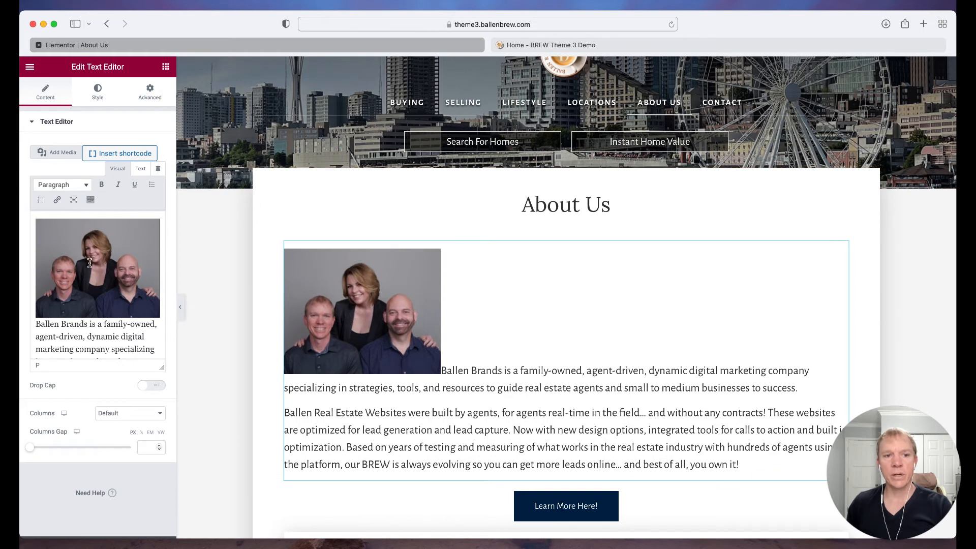
click(445, 371)
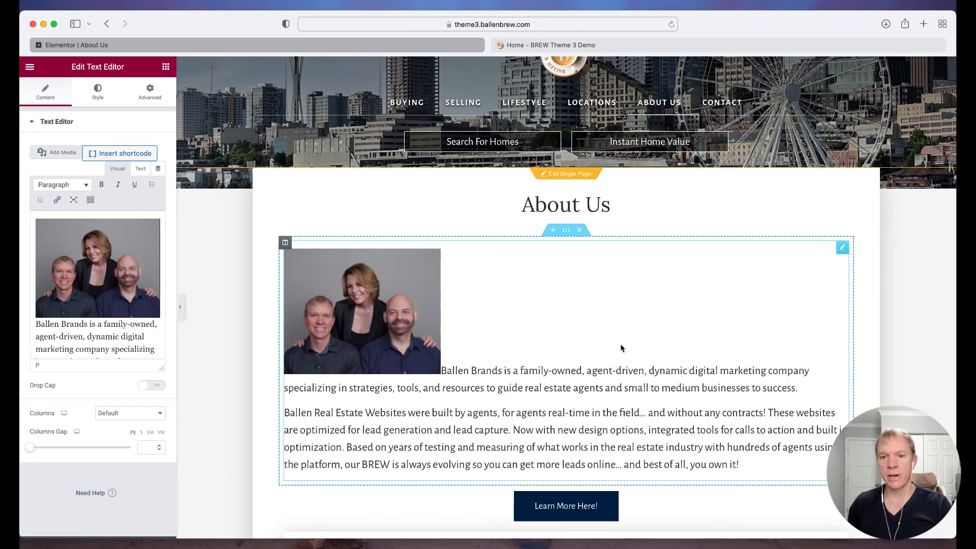
mouse_move(545, 350)
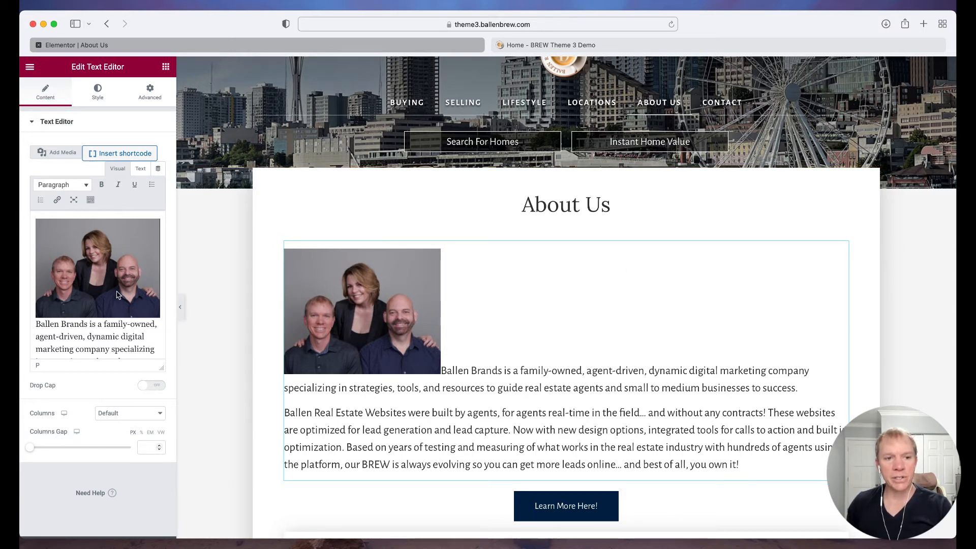
Step: Float the inline team photo left so the paragraphs wrap beside it, then return to the widget library
click(116, 267)
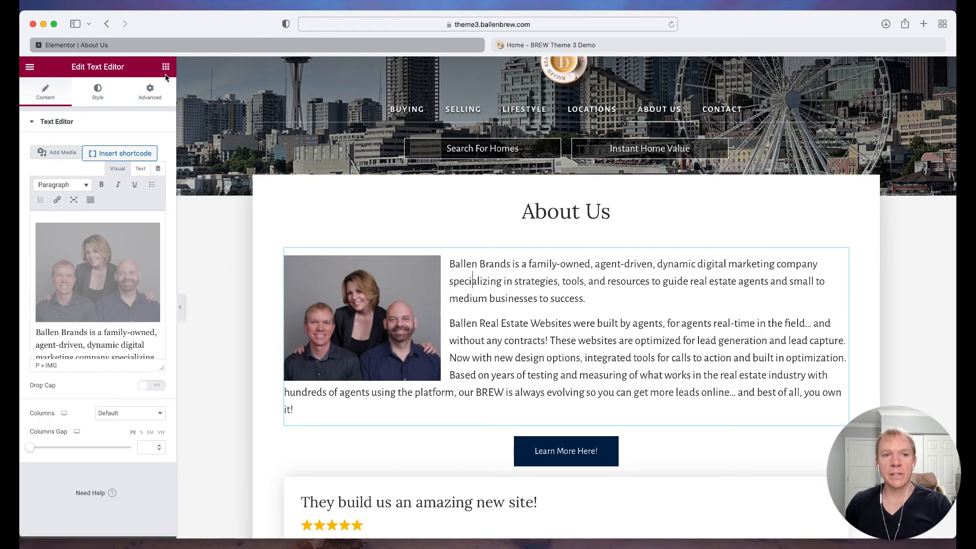
click(165, 67)
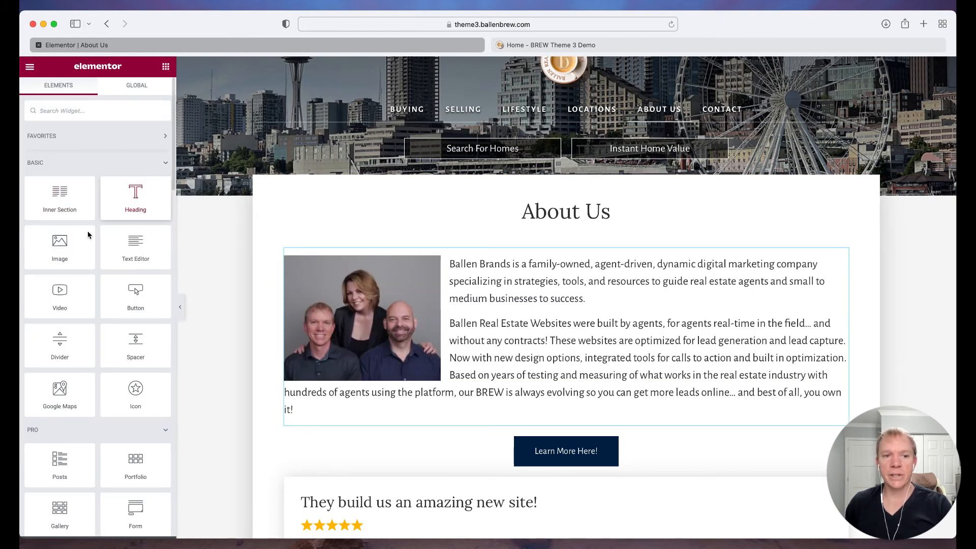
click(534, 299)
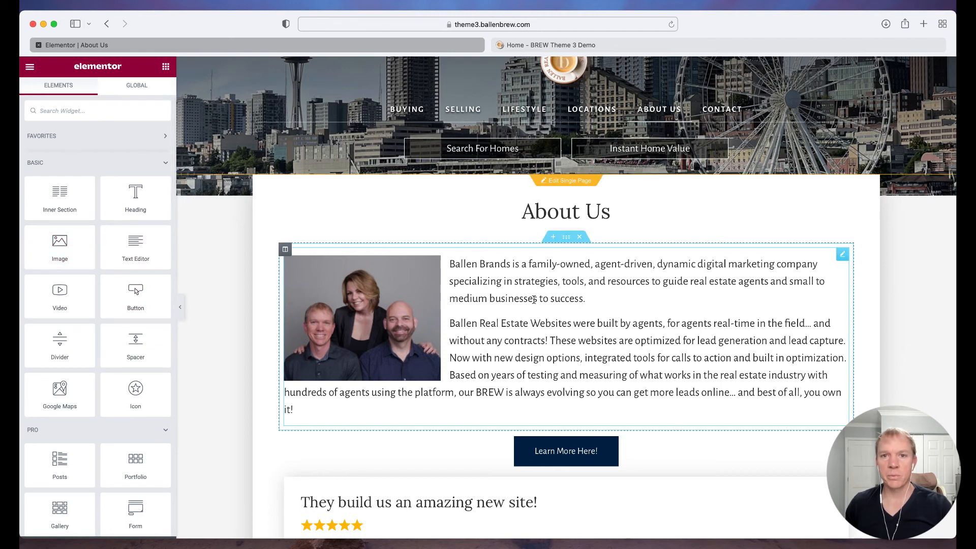